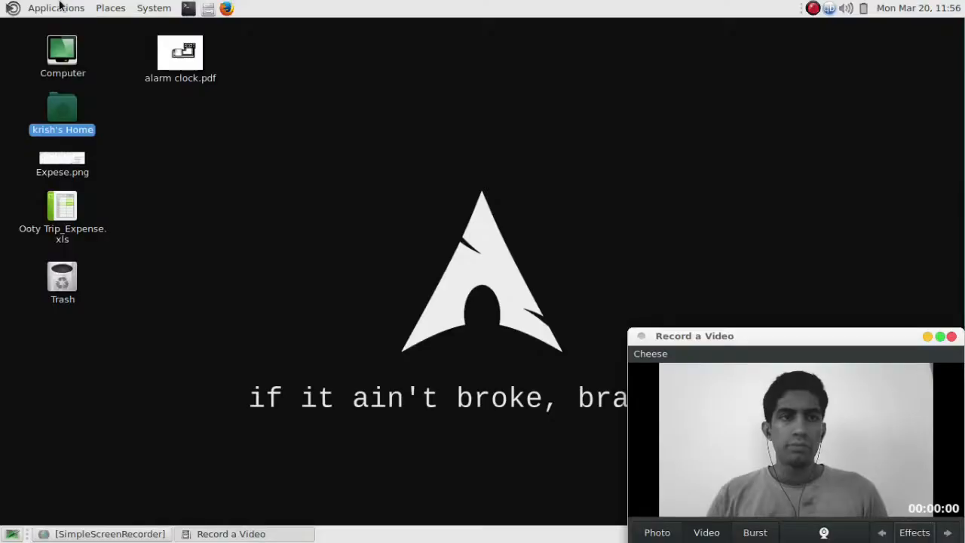
Step: Bring up Oracle VM VirtualBox Manager listing the saved Win_XP machine
left_click(56, 9)
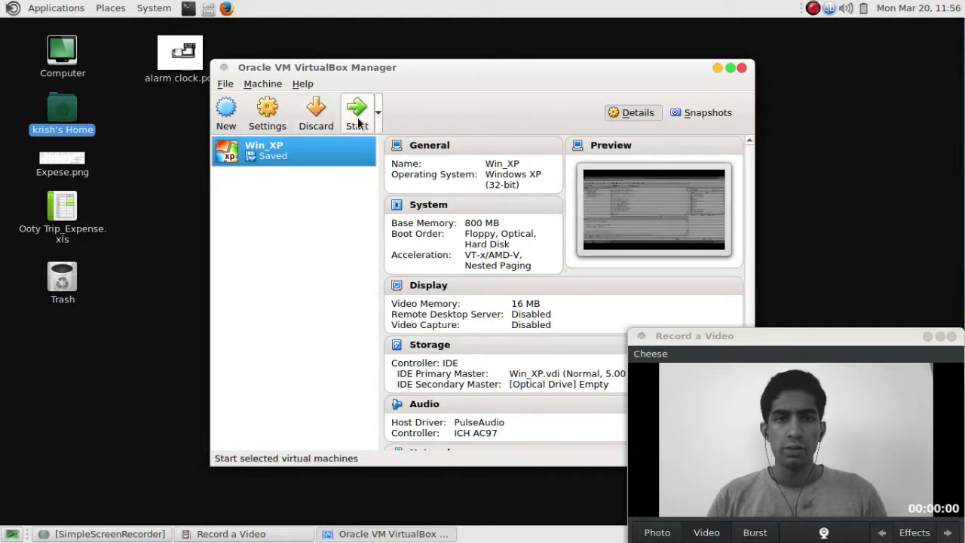
Step: Start the Win_XP virtual machine and look through Alarm_clock.c in AVR Studio 4
left_click(356, 113)
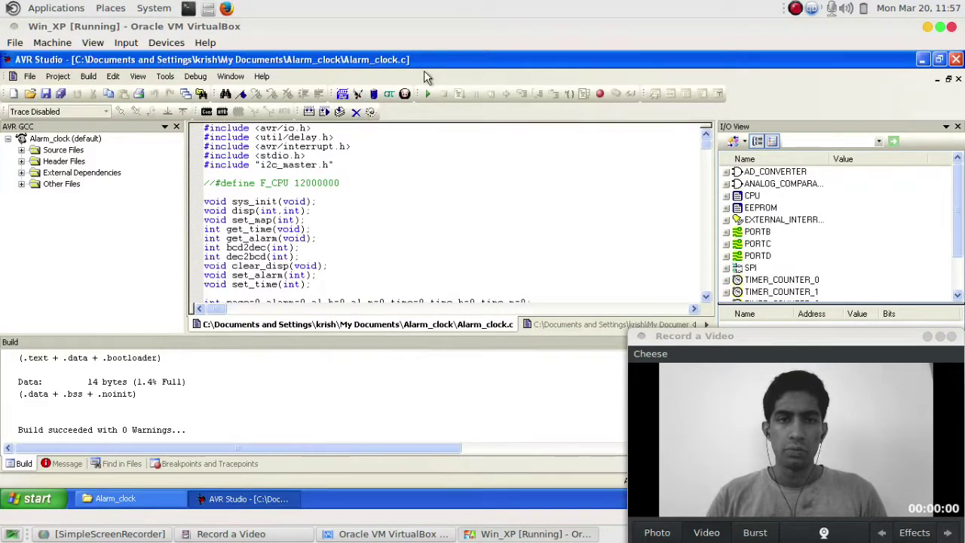
left_click(383, 211)
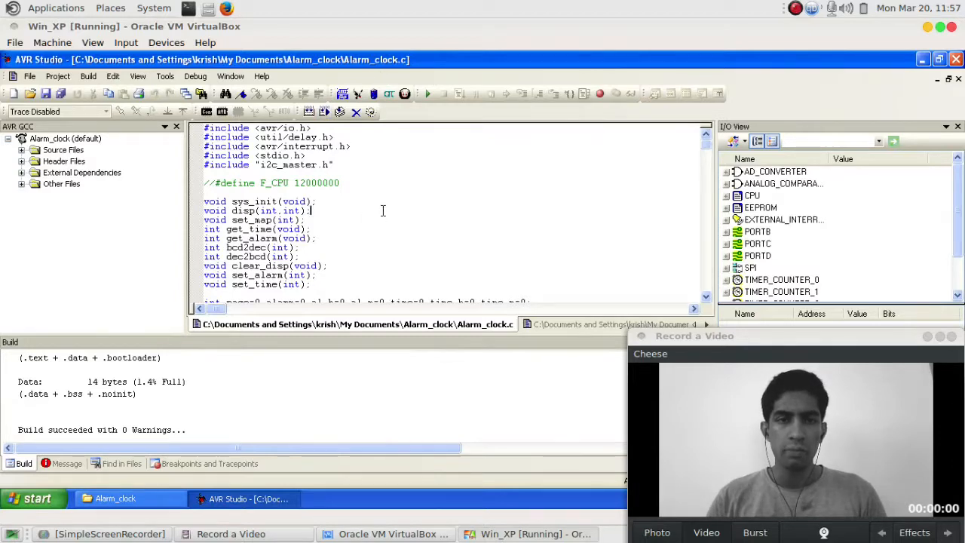
scroll("down", 3)
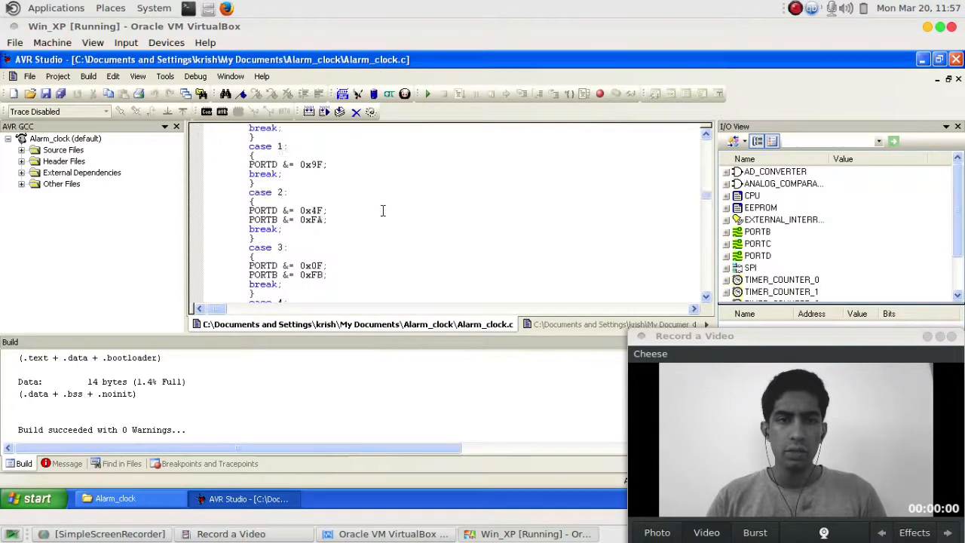
scroll("up", 3)
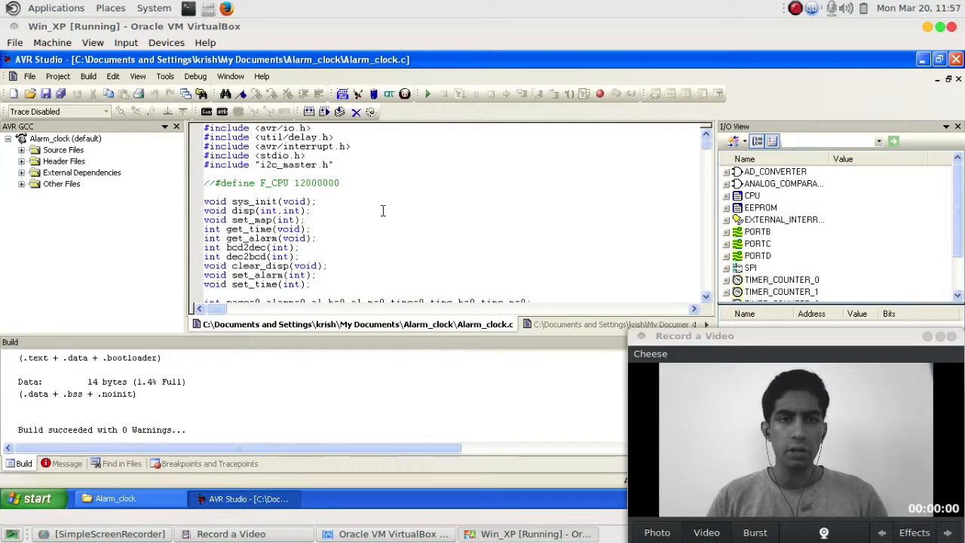
left_click(528, 325)
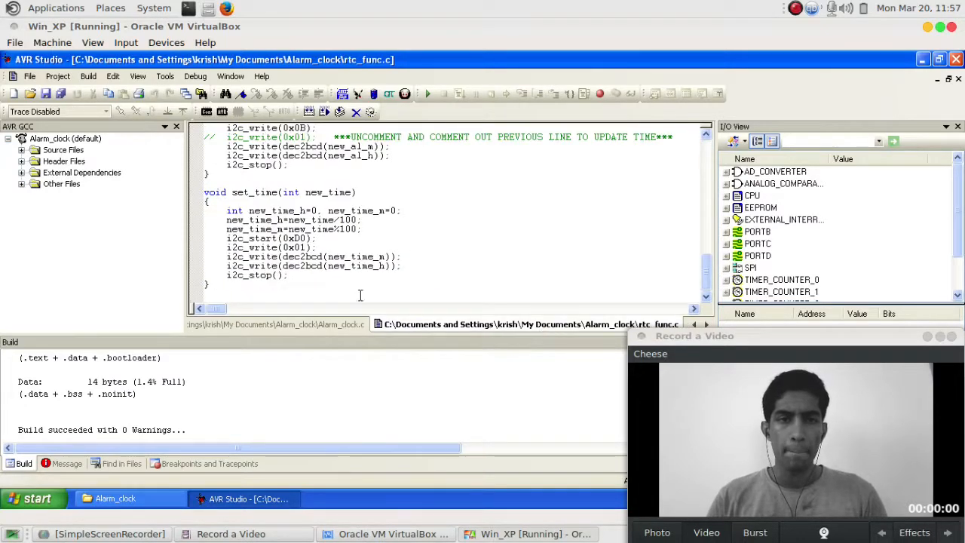
scroll("up", 3)
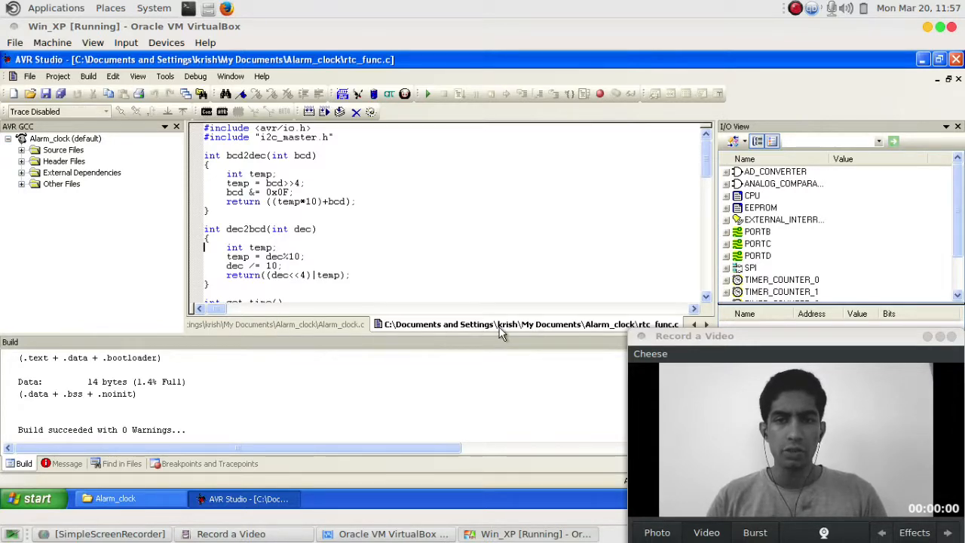
scroll("down", 3)
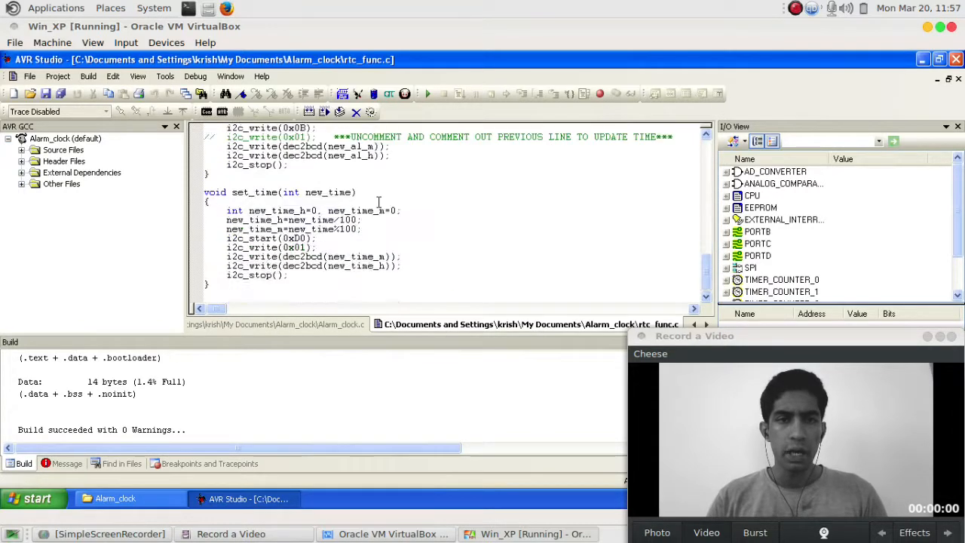
scroll("up", 3)
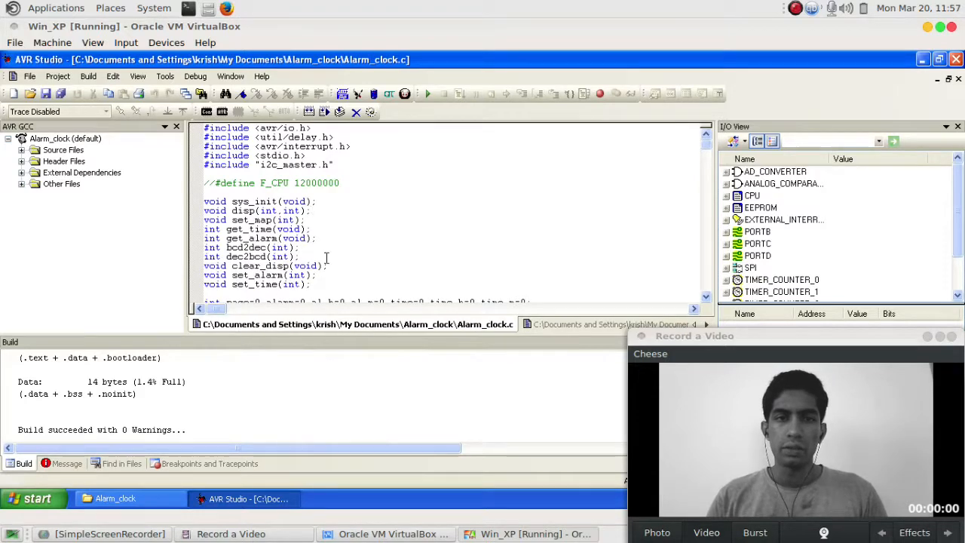
scroll("down", 3)
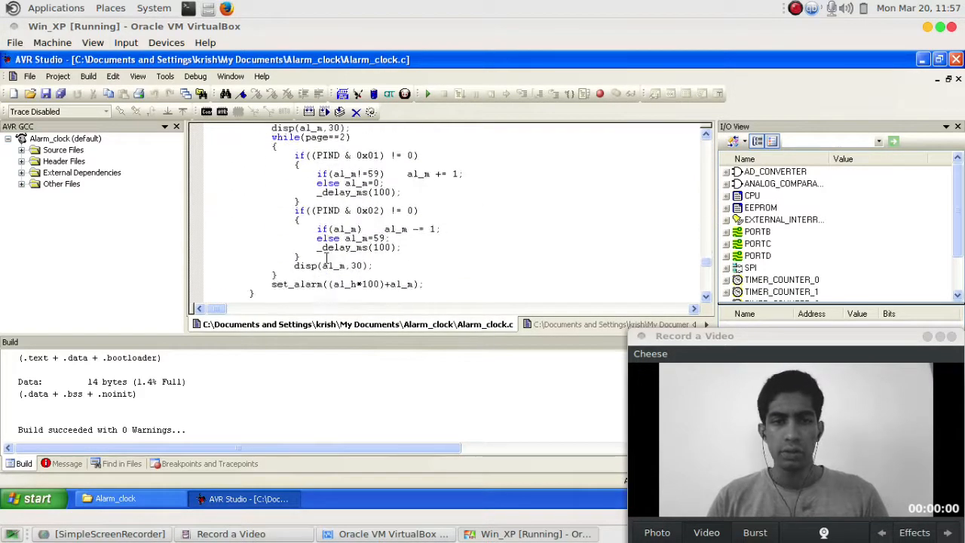
scroll("up", 3)
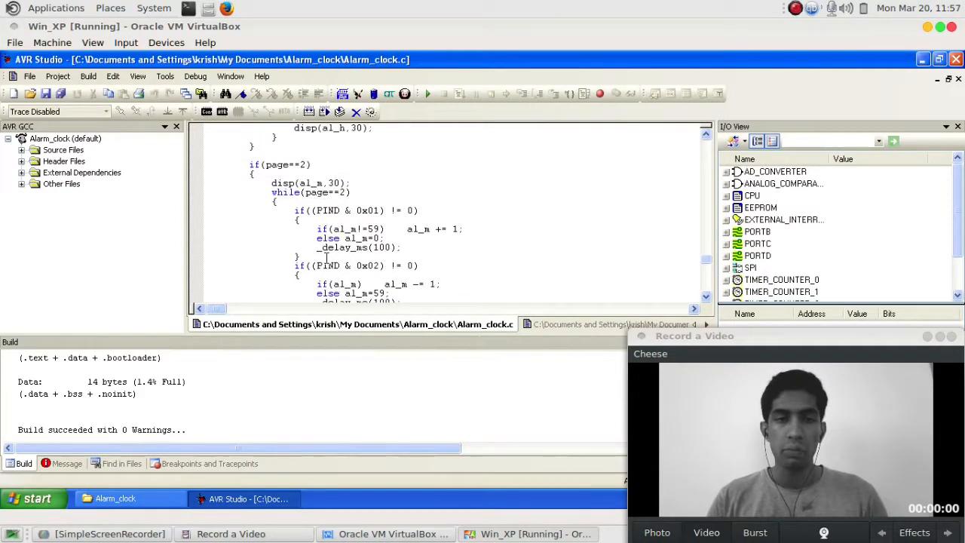
scroll("up", 3)
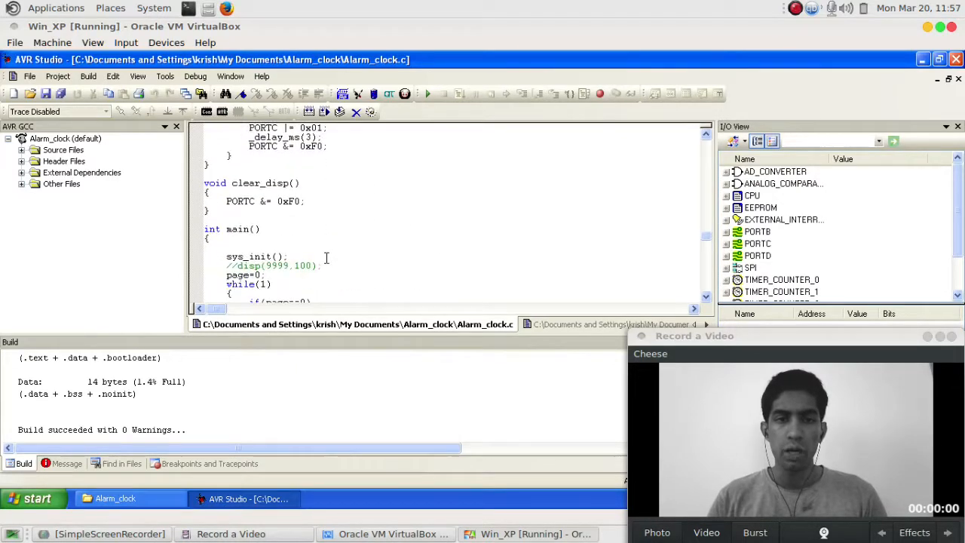
scroll("down", 3)
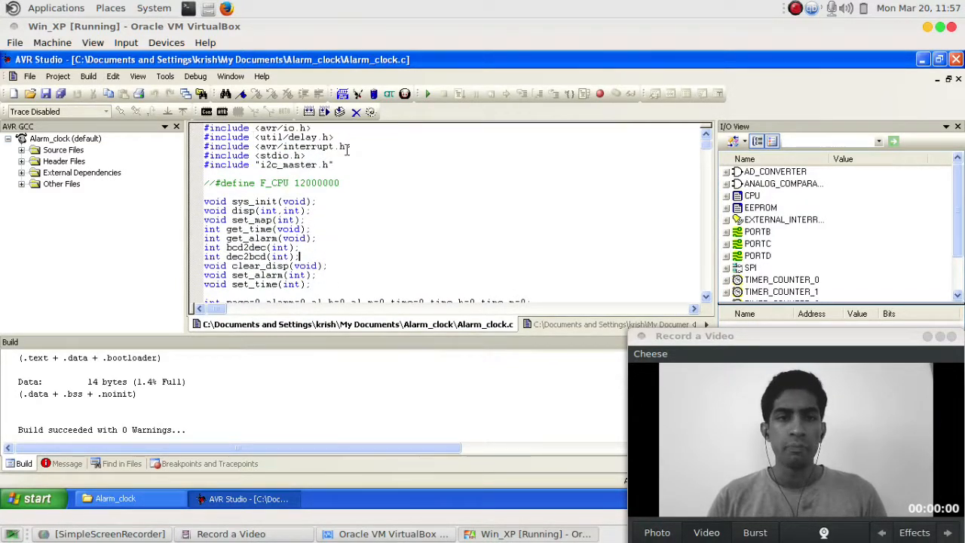
Step: Build then Rebuild All the Alarm_clock project, succeeding with 0 warnings
left_click(88, 76)
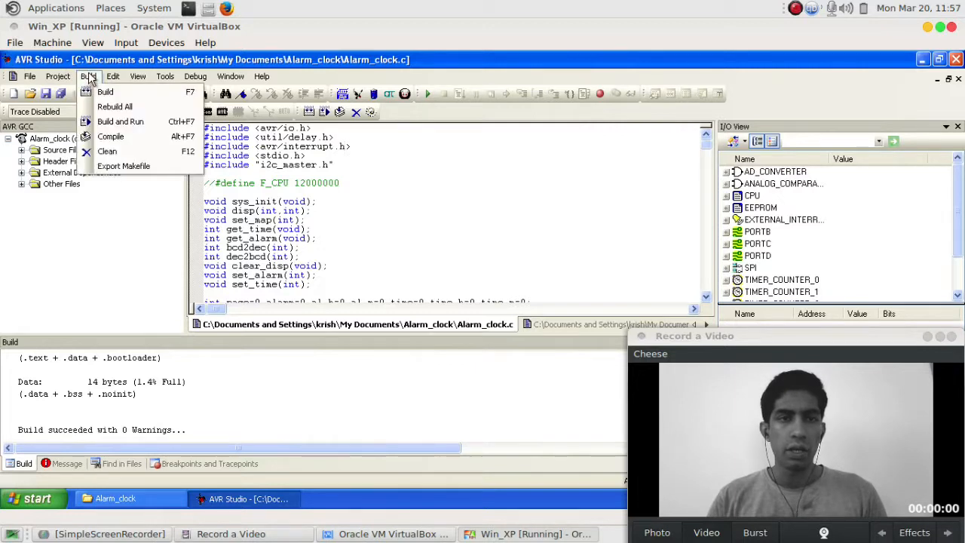
left_click(105, 92)
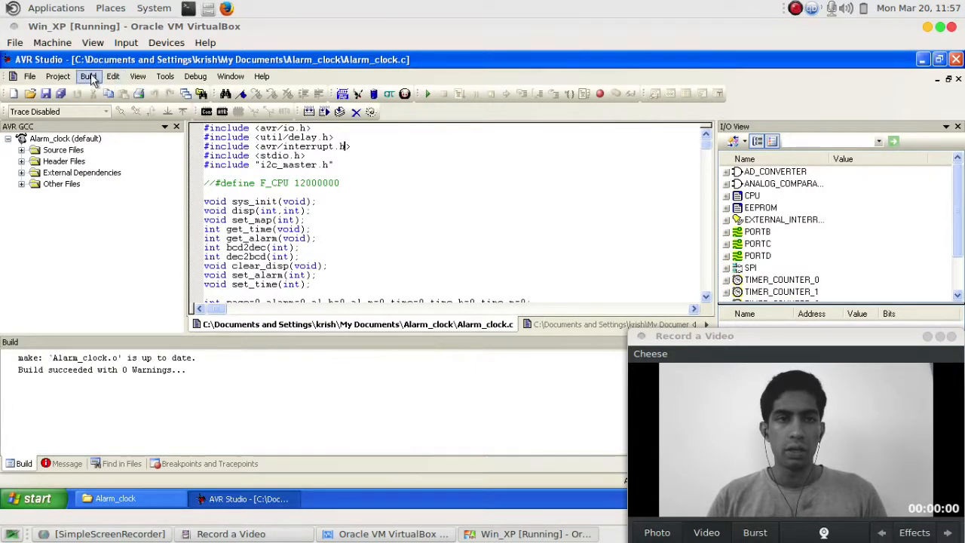
left_click(88, 75)
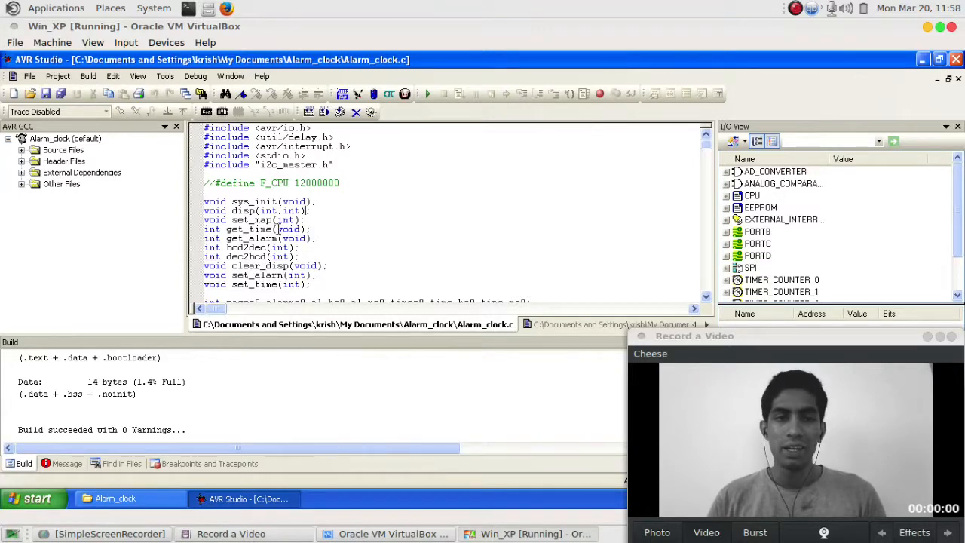
Step: Minimize the Win_XP VM and VirtualBox Manager windows, leaving the Linux desktop visible
scroll("down", 3)
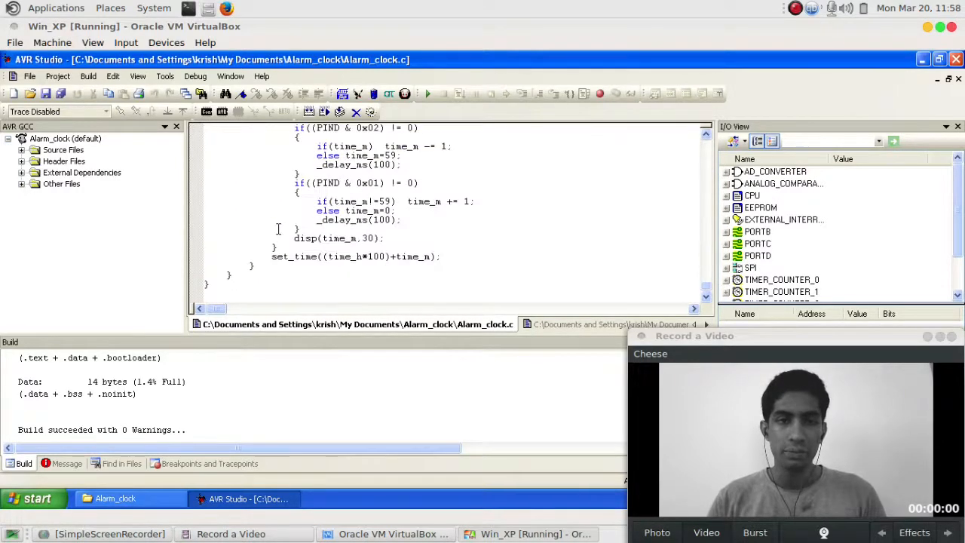
mouse_move(600, 52)
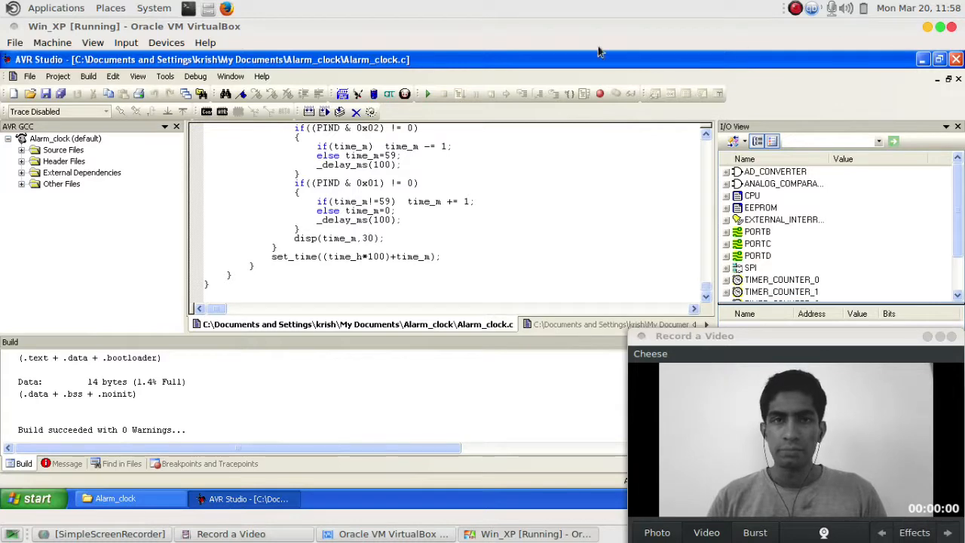
left_click(384, 534)
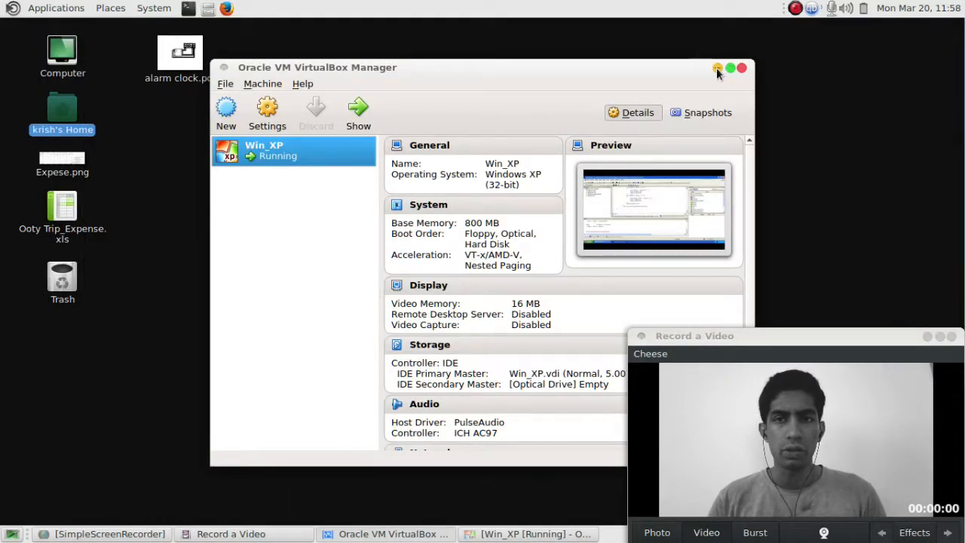
left_click(718, 68)
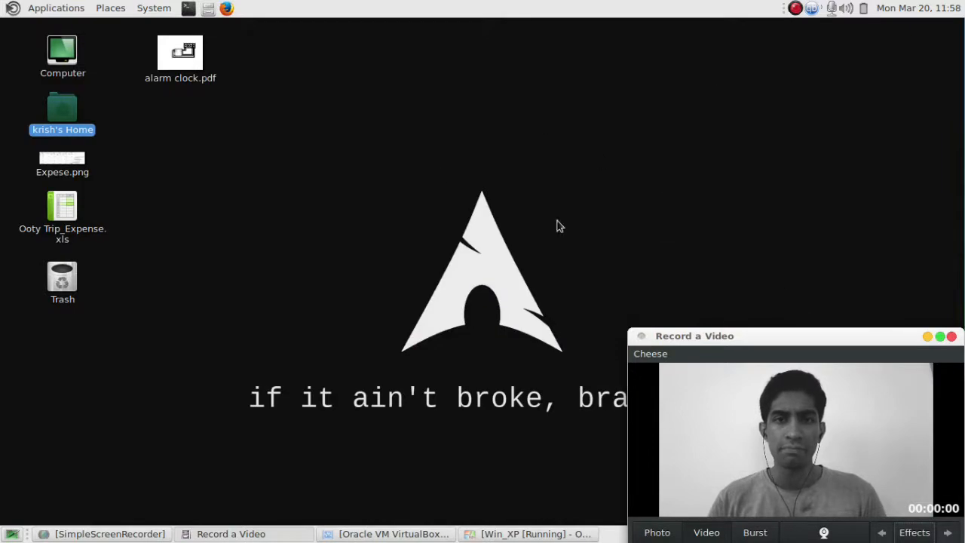